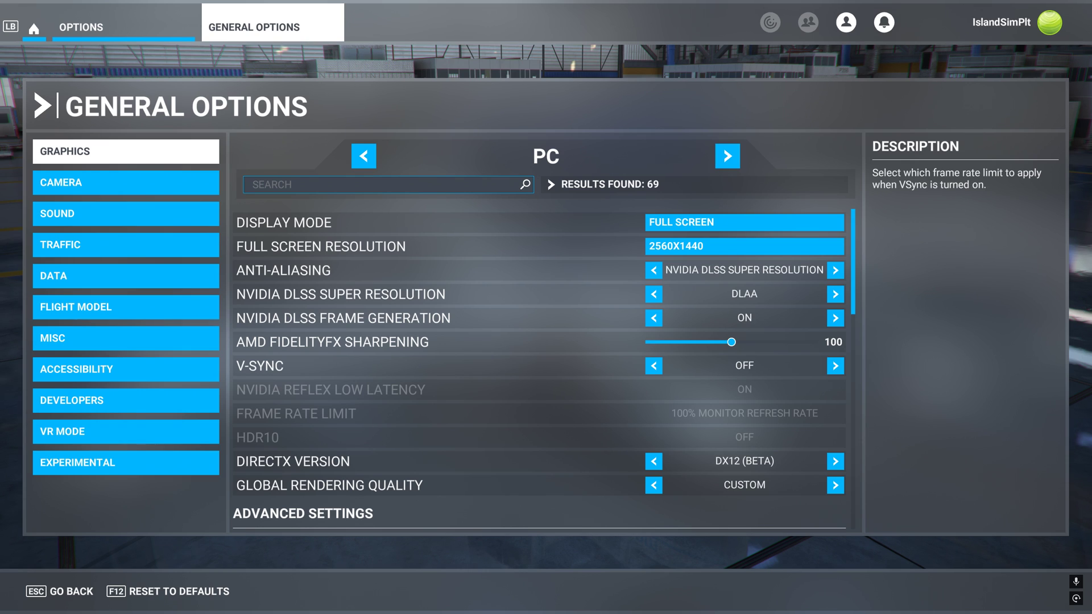
- Bring up the Windows task switcher over the simulator's graphics options
key("alt+tab")
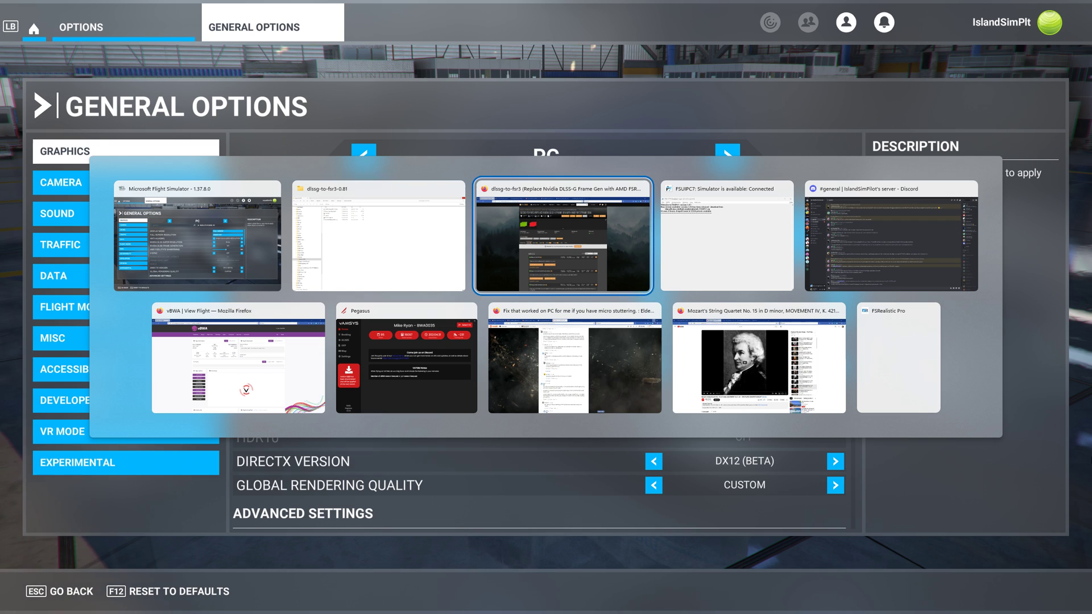
- Switch to the Nexus Mods page and scroll down to the old 0.41–0.81 files
left_click(561, 235)
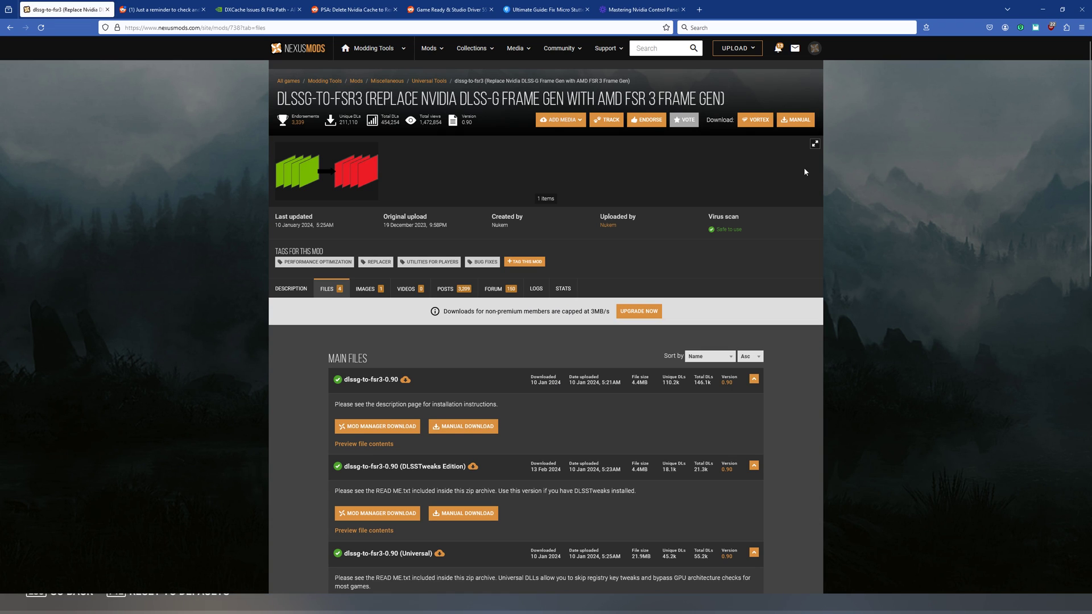
scroll("down", 3)
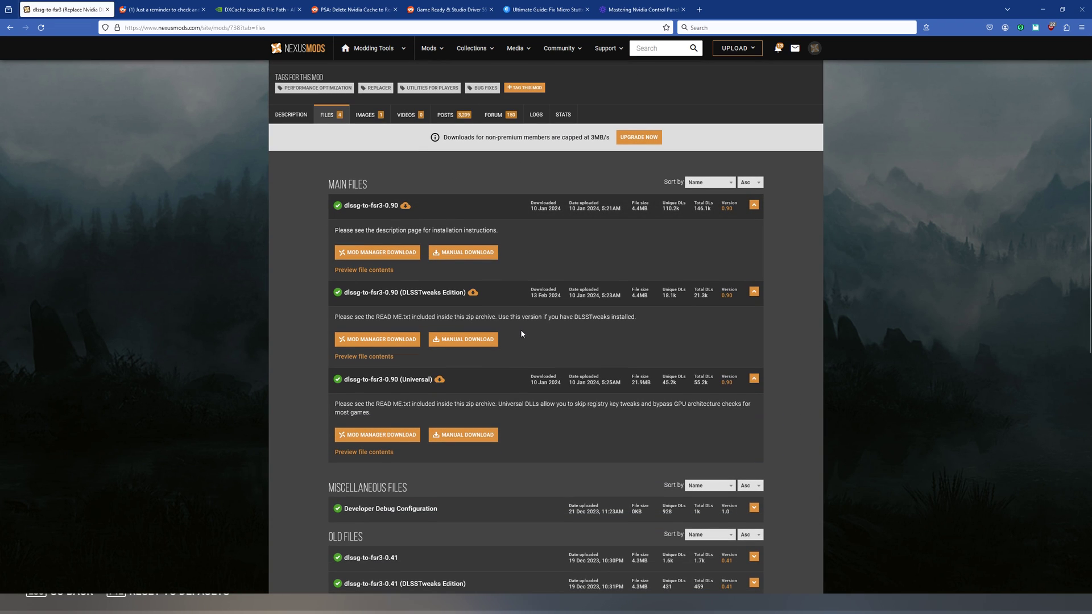
scroll("down", 3)
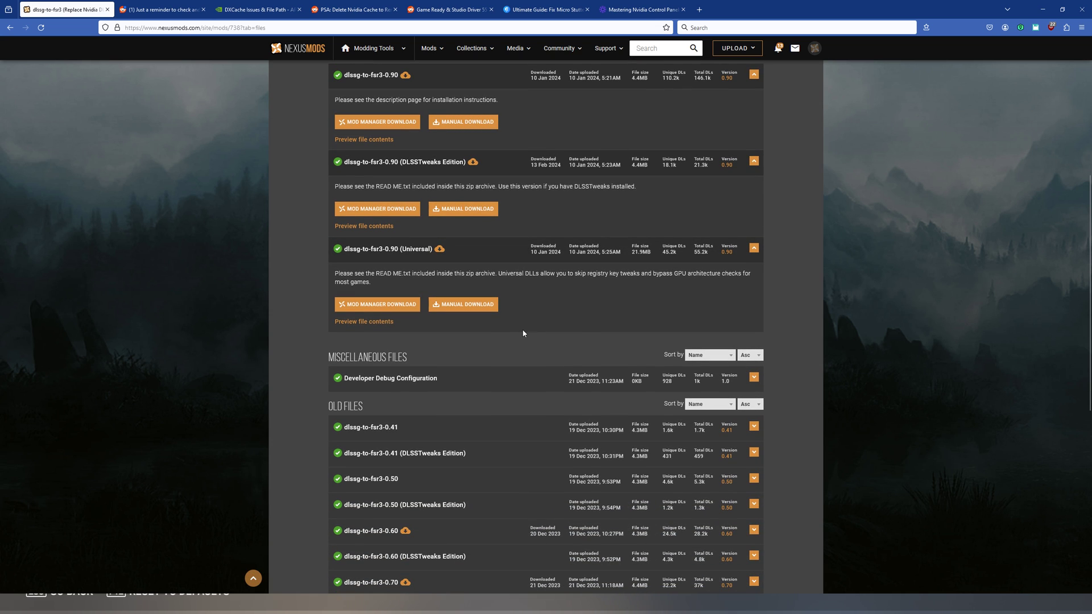
scroll("down", 3)
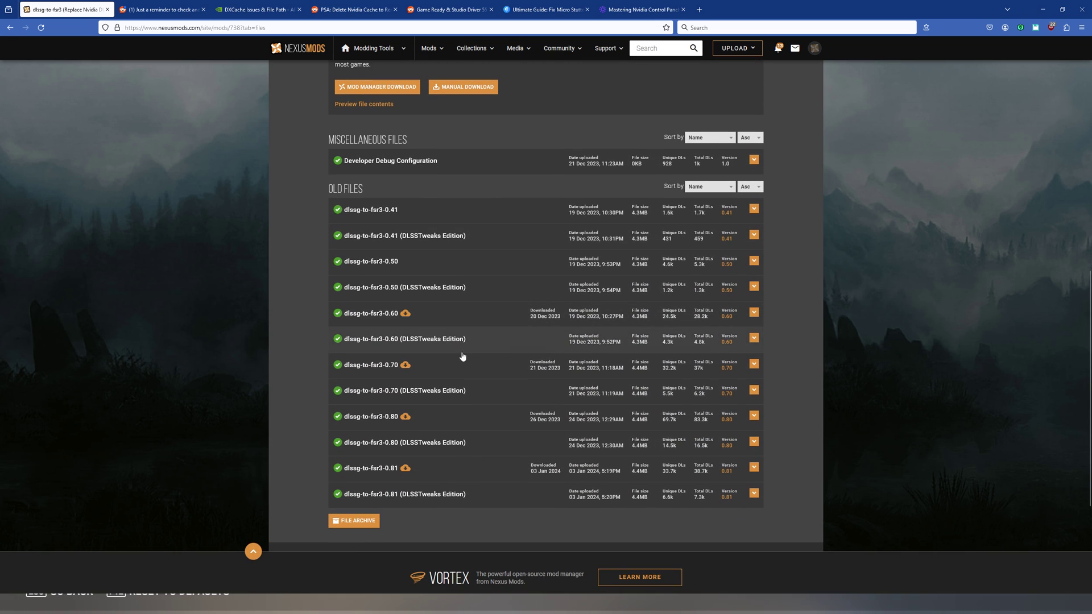
mouse_move(404, 474)
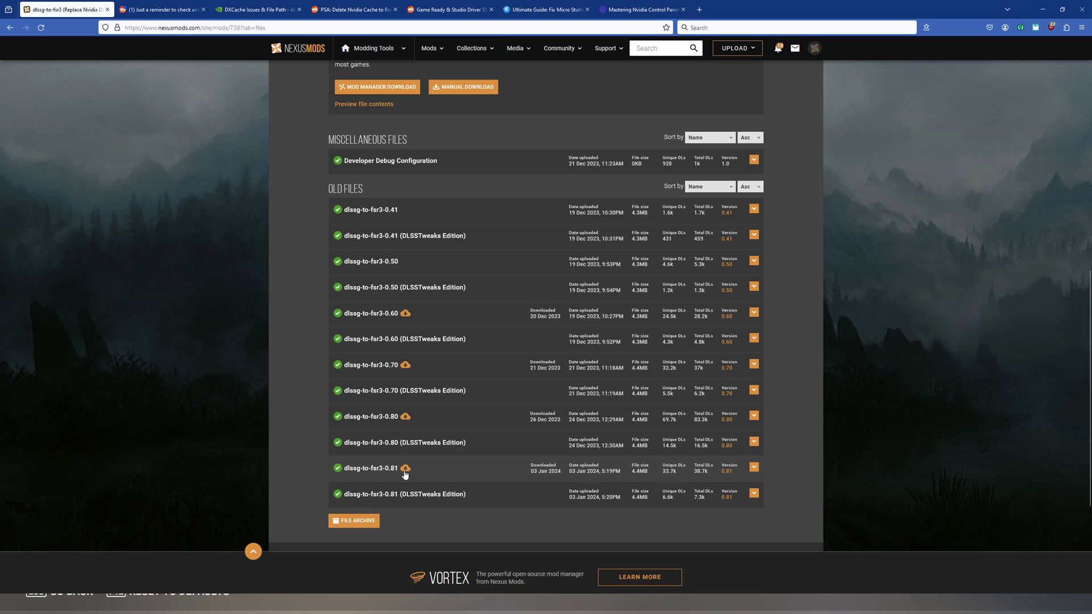
mouse_move(405, 468)
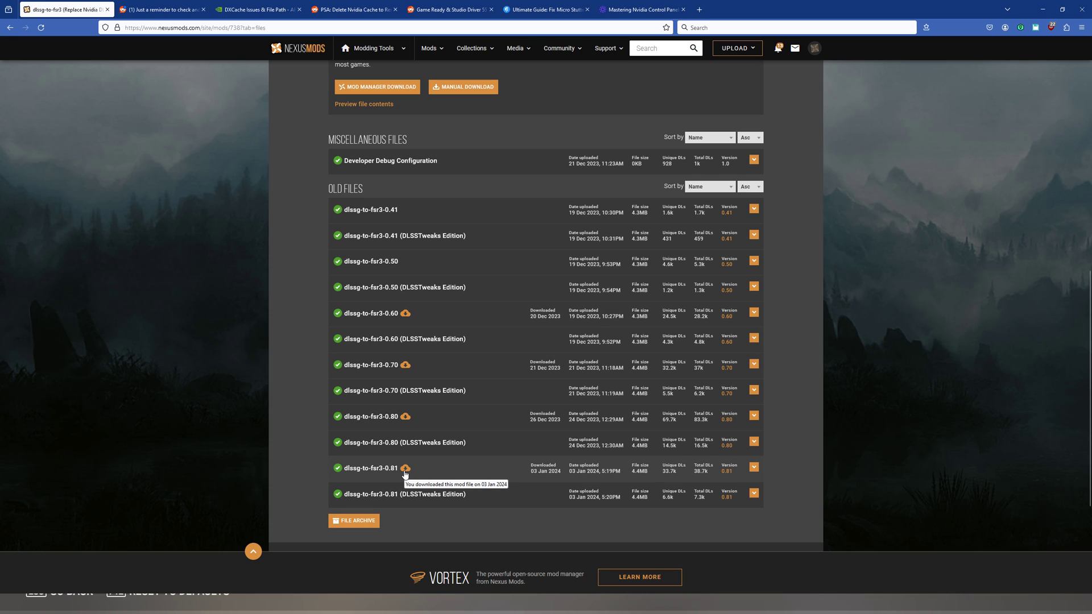
mouse_move(402, 430)
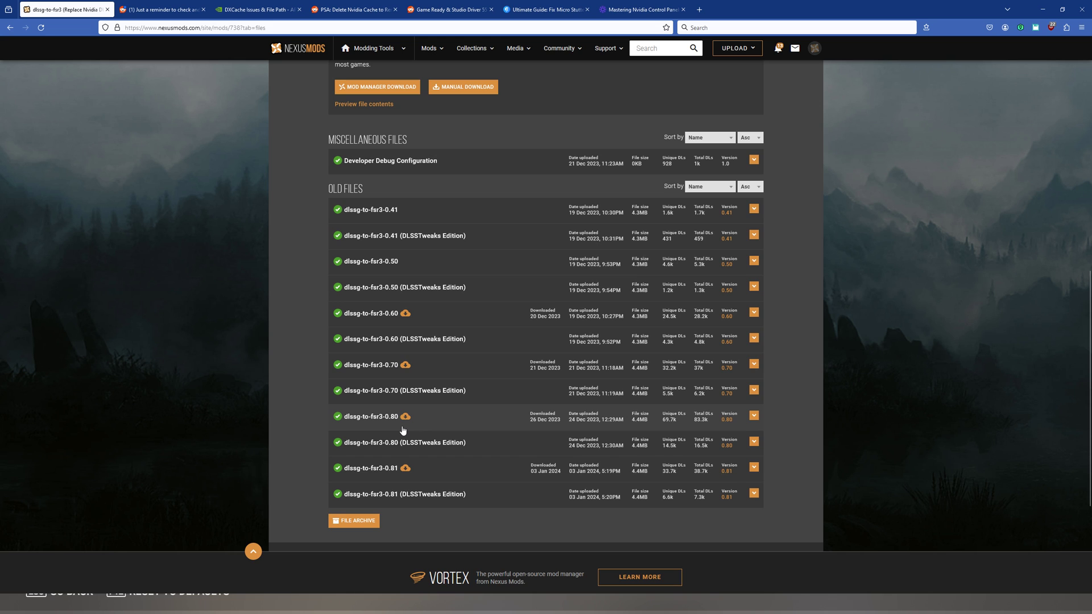
key("alt+tab")
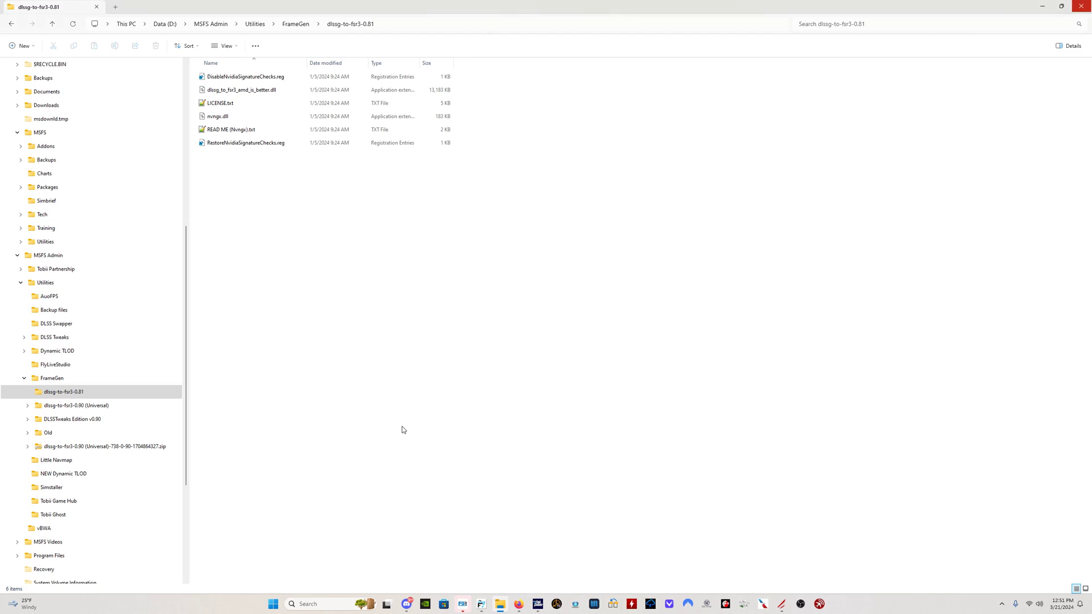
- Browse the dlssg-to-fsr3-0.81 folder, select nvngx.dll, and bring up the task switcher
left_click(242, 89)
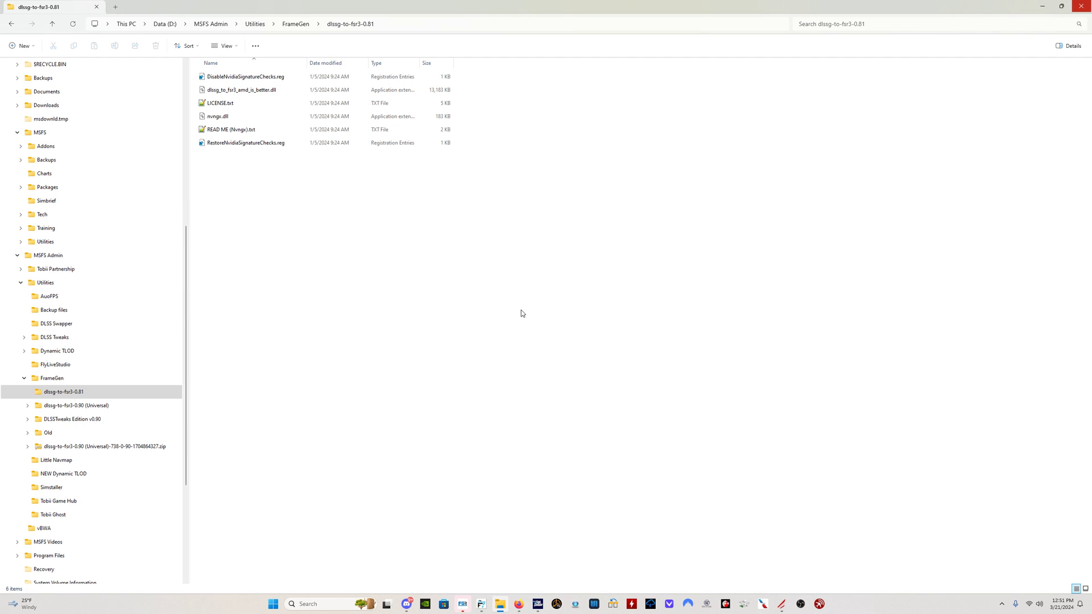
mouse_move(522, 240)
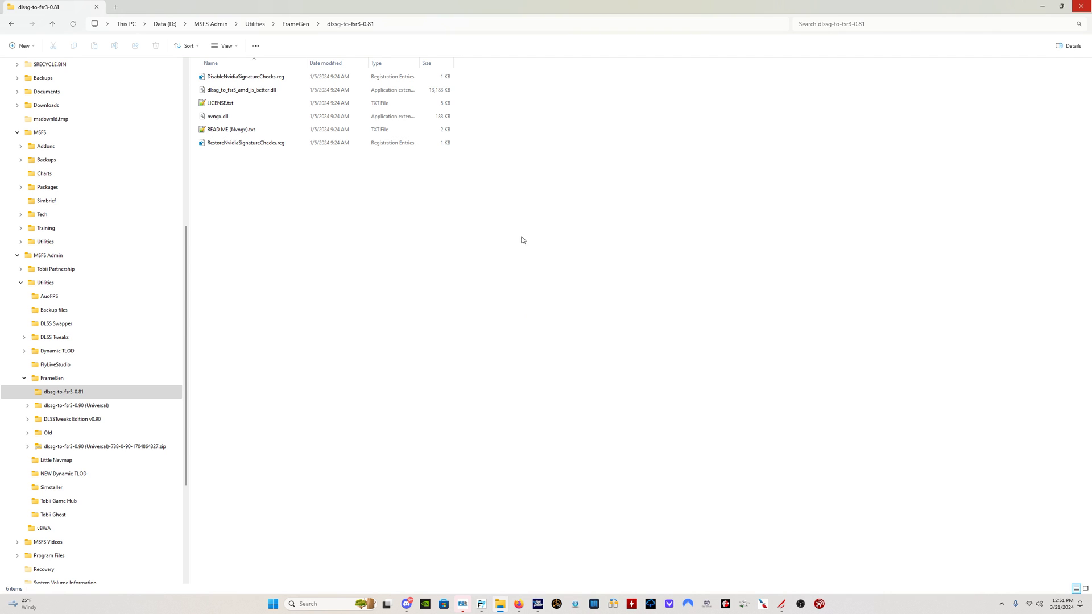
right_click(245, 77)
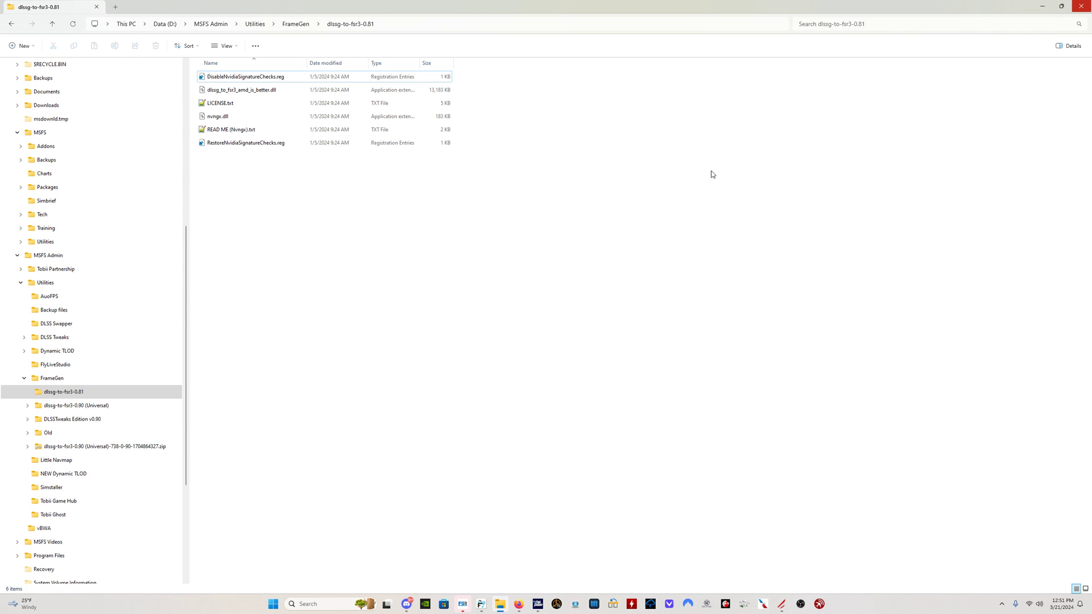
right_click(245, 77)
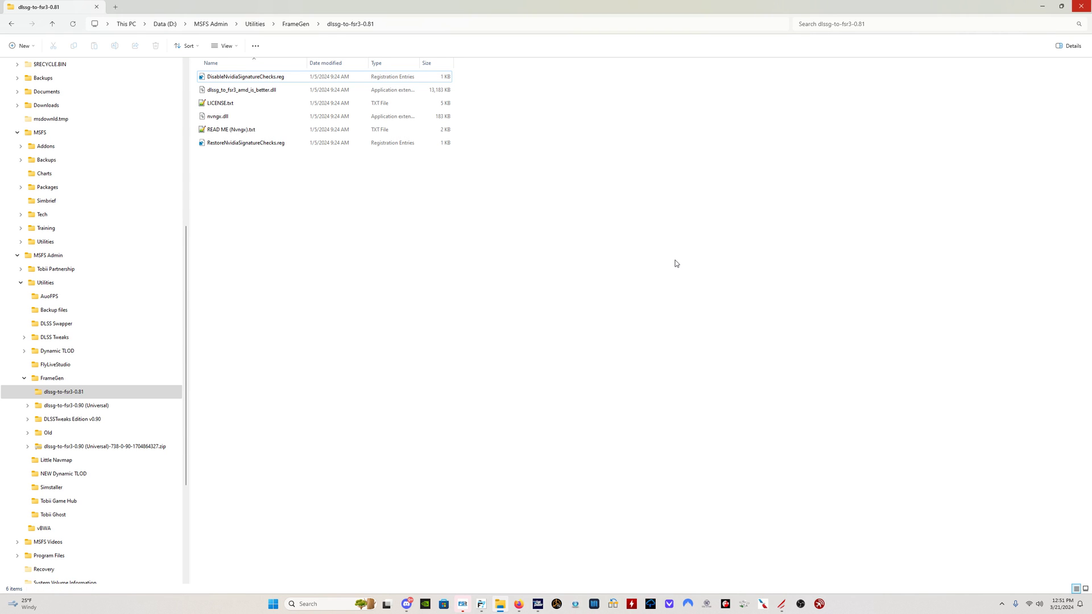
left_click(241, 89)
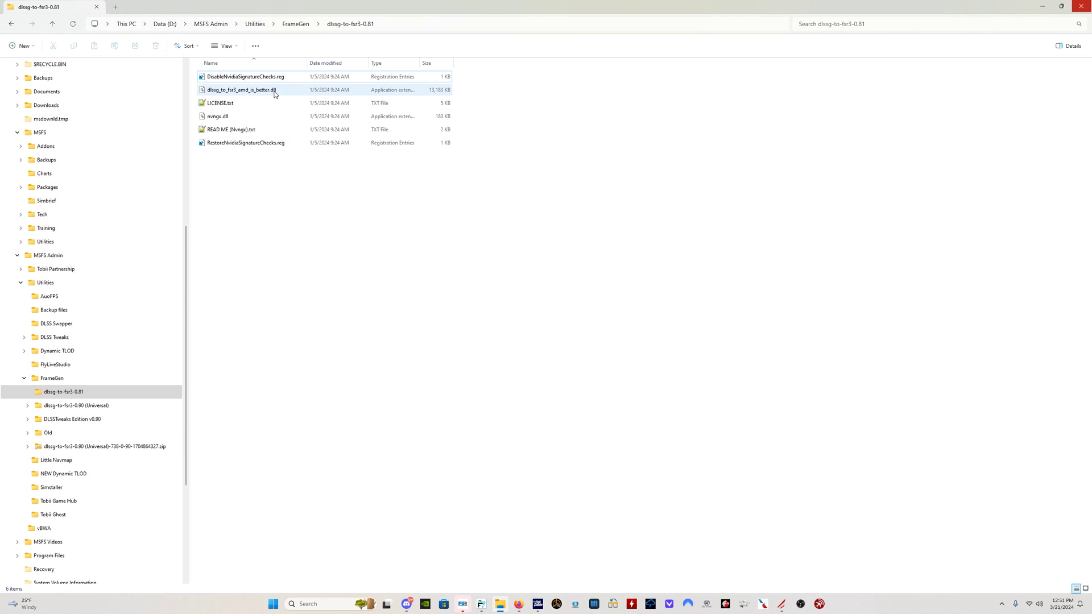
left_click(217, 116)
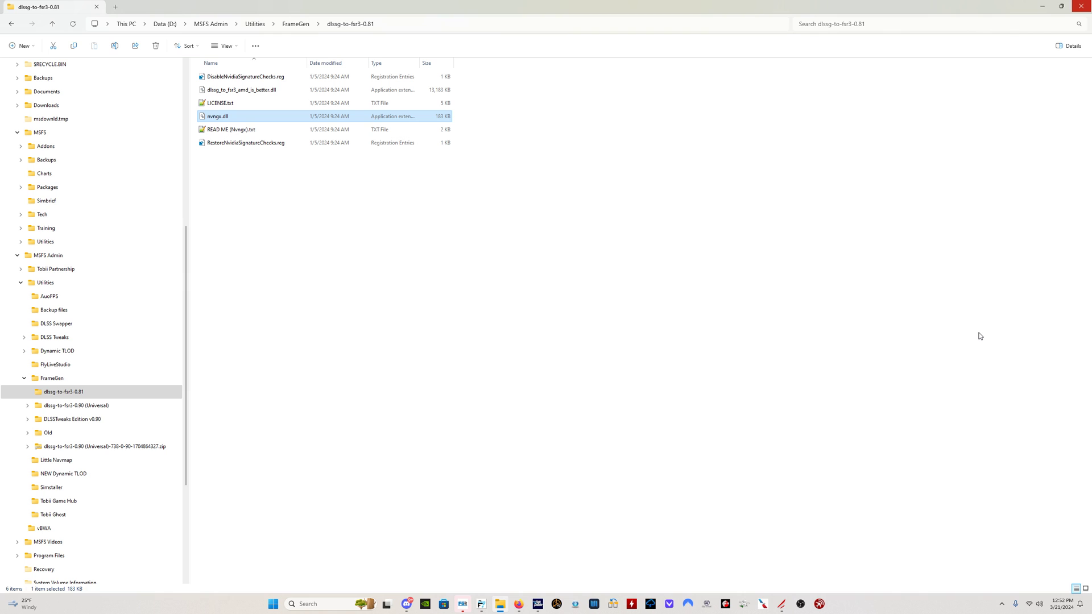
key("alt+tab")
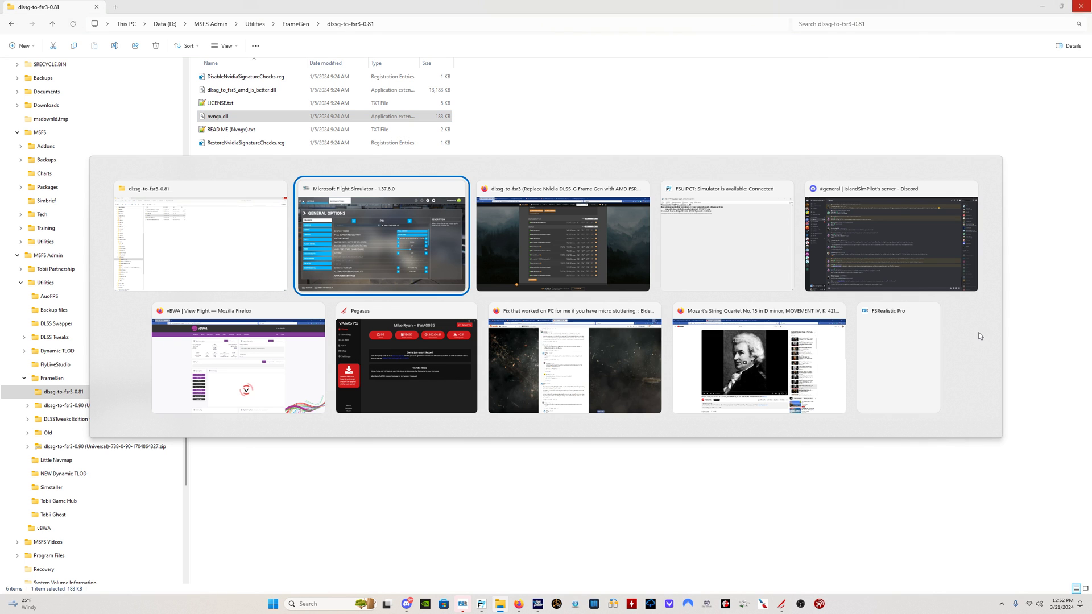
- Return to Nexus Mods and scroll up to the three 0.90 main files
left_click(562, 236)
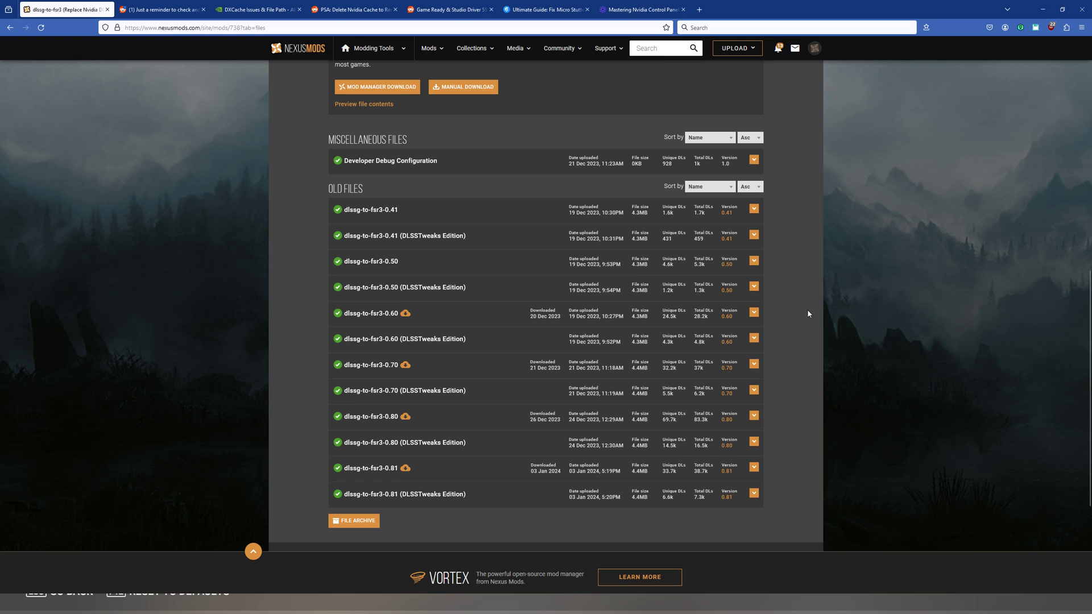
scroll("up", 3)
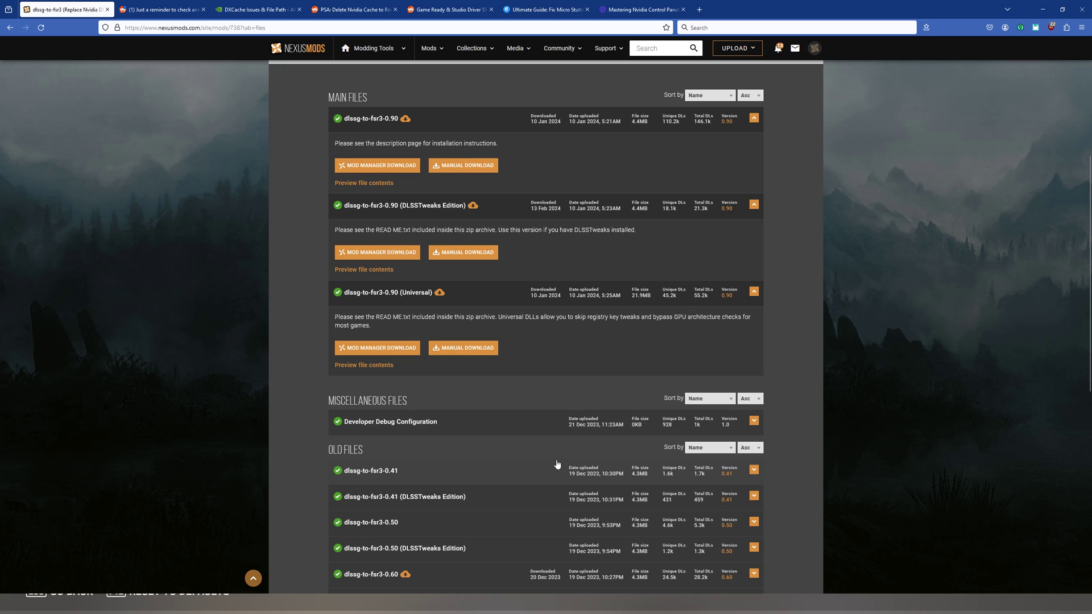
mouse_move(549, 460)
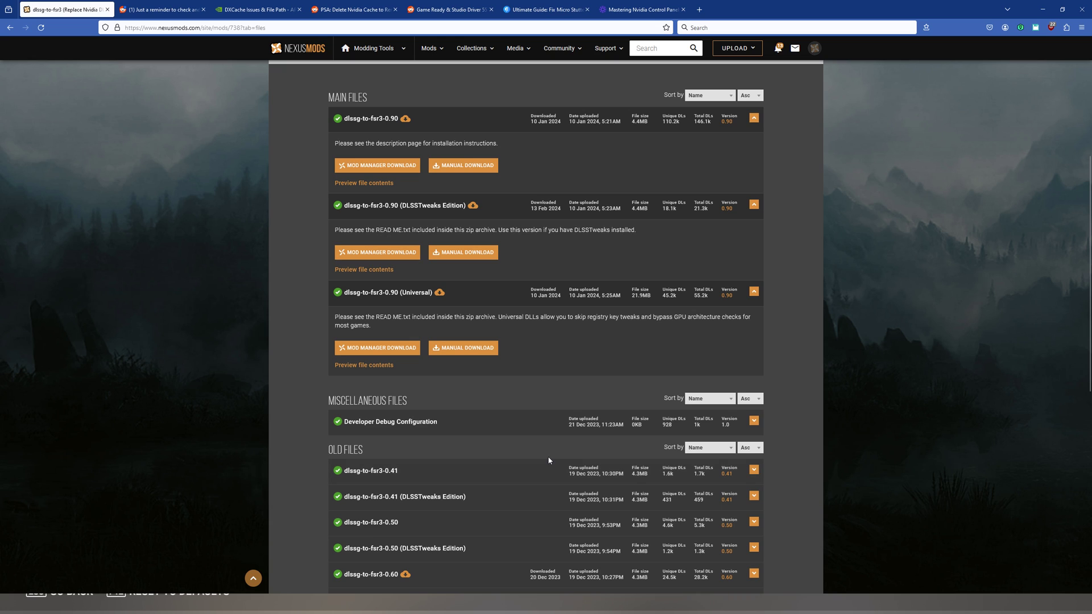
scroll("up", 3)
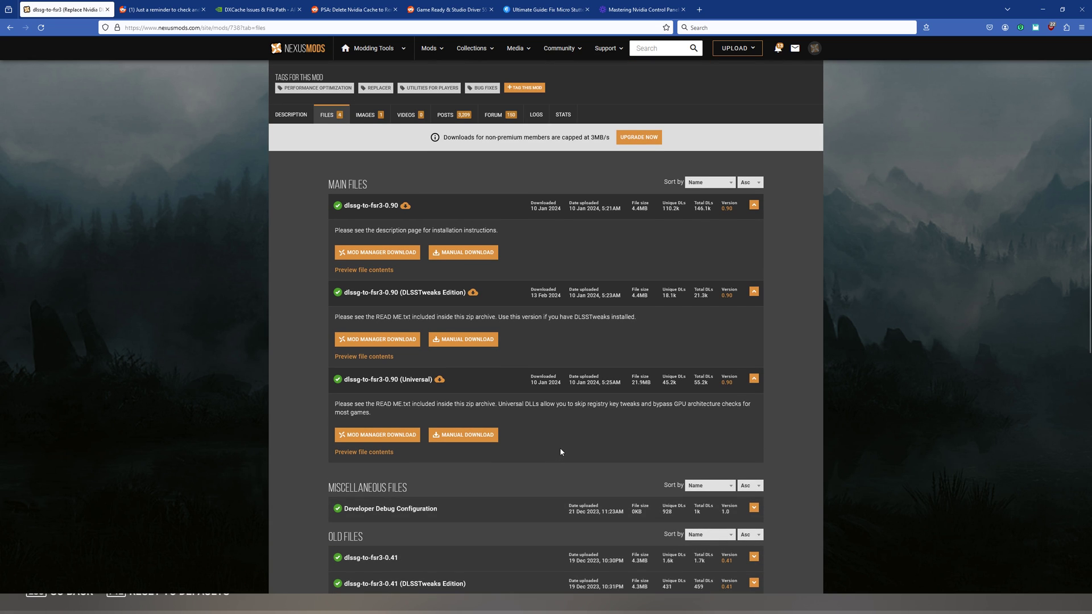
mouse_move(636, 286)
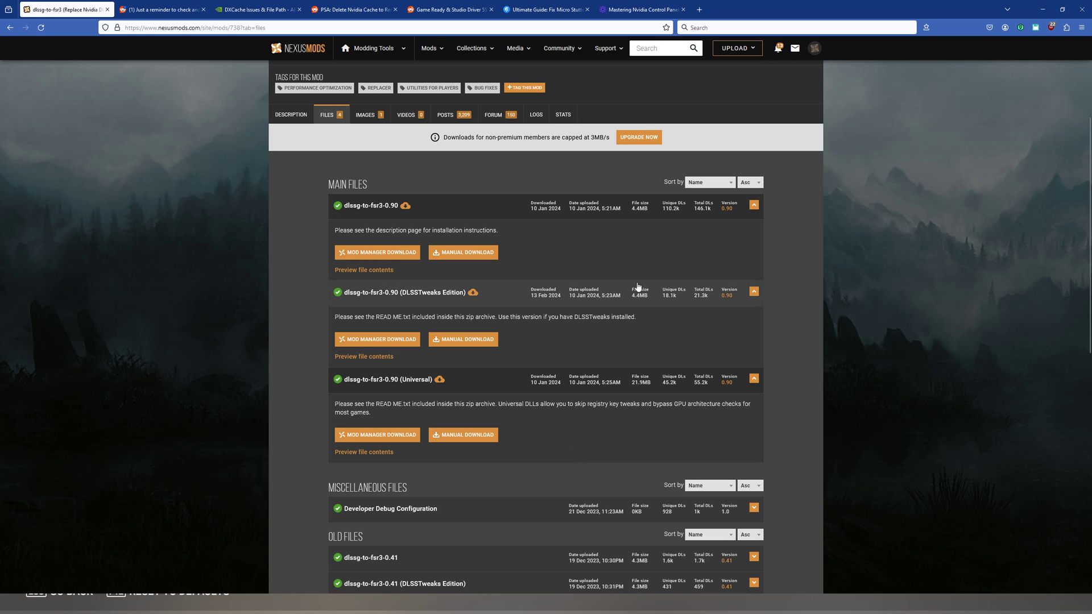
mouse_move(487, 270)
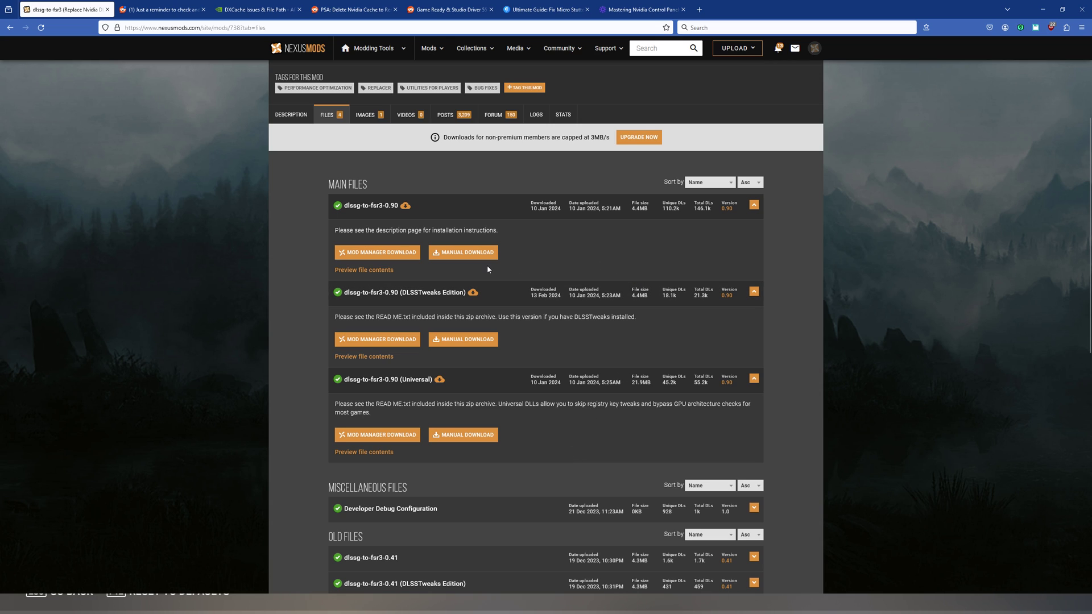
mouse_move(673, 235)
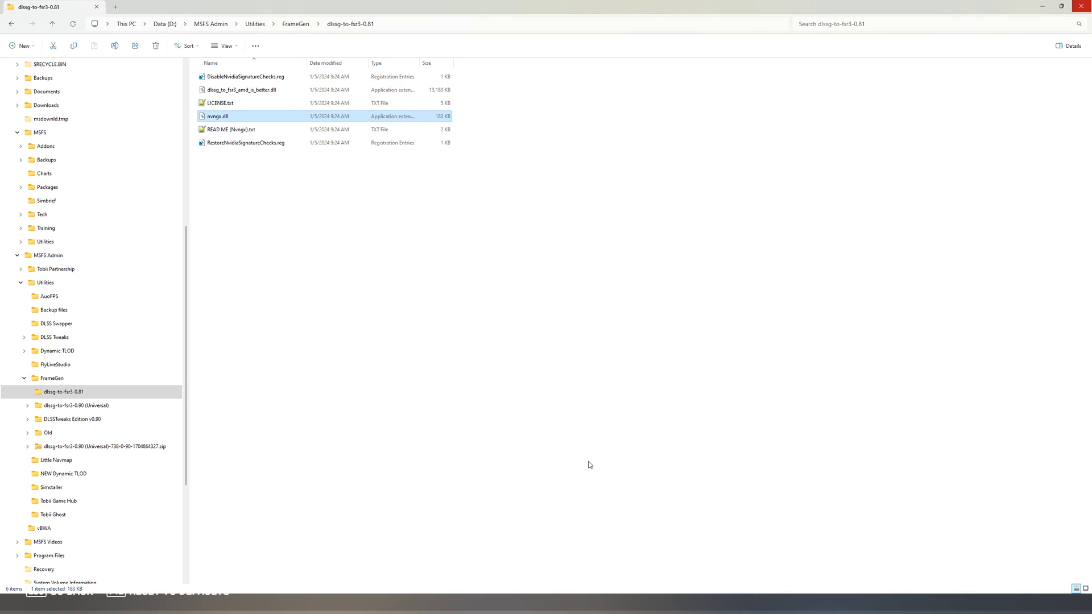
- Open dlssg-to-fsr3-0.90 (Universal) and its dll_version subfolder
left_click(77, 405)
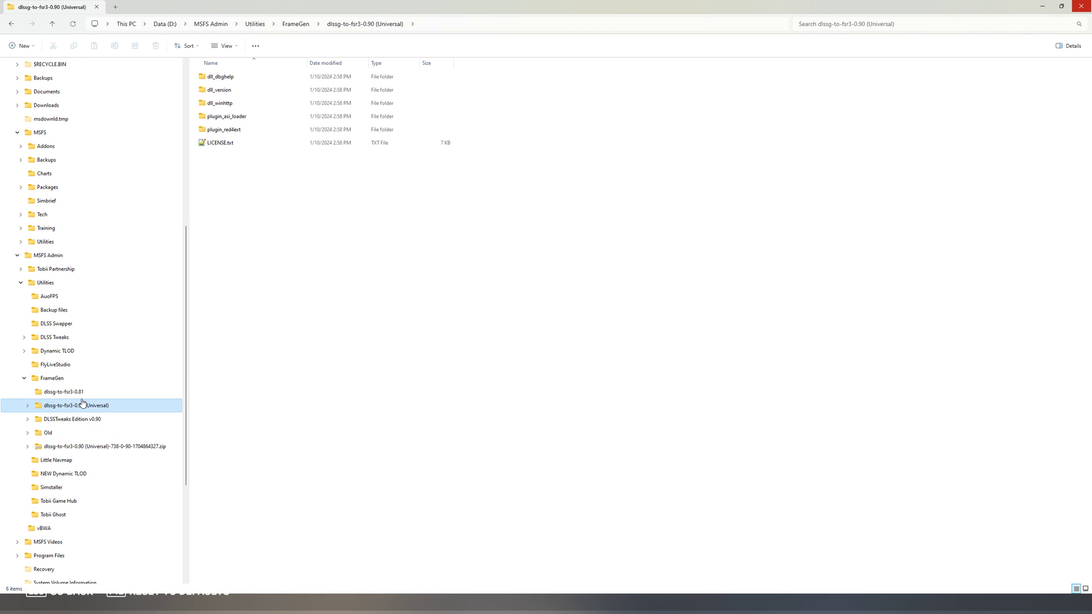
left_click(219, 102)
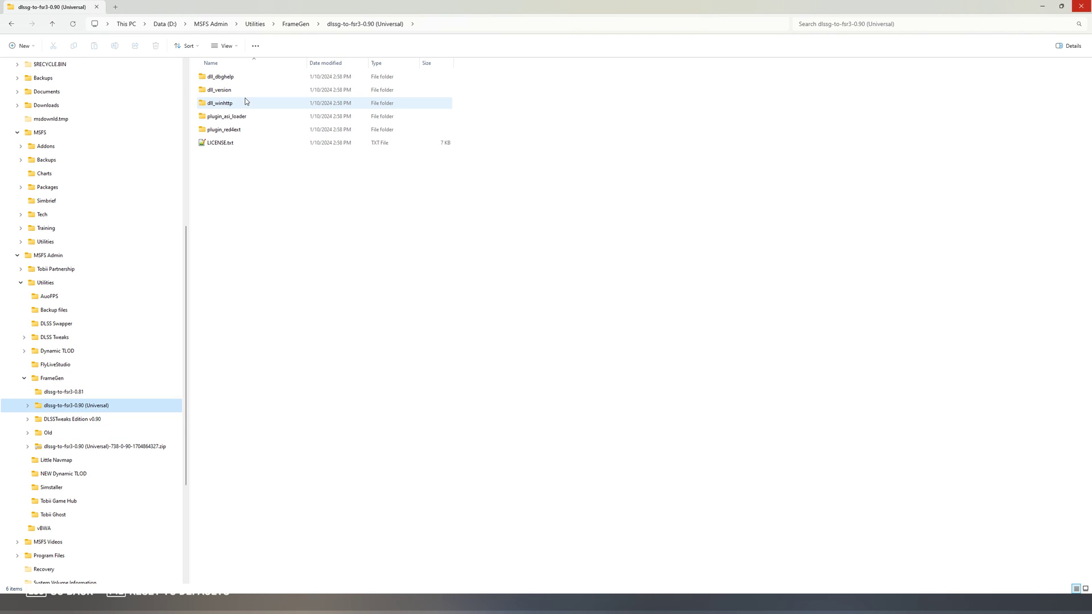
double_click(219, 89)
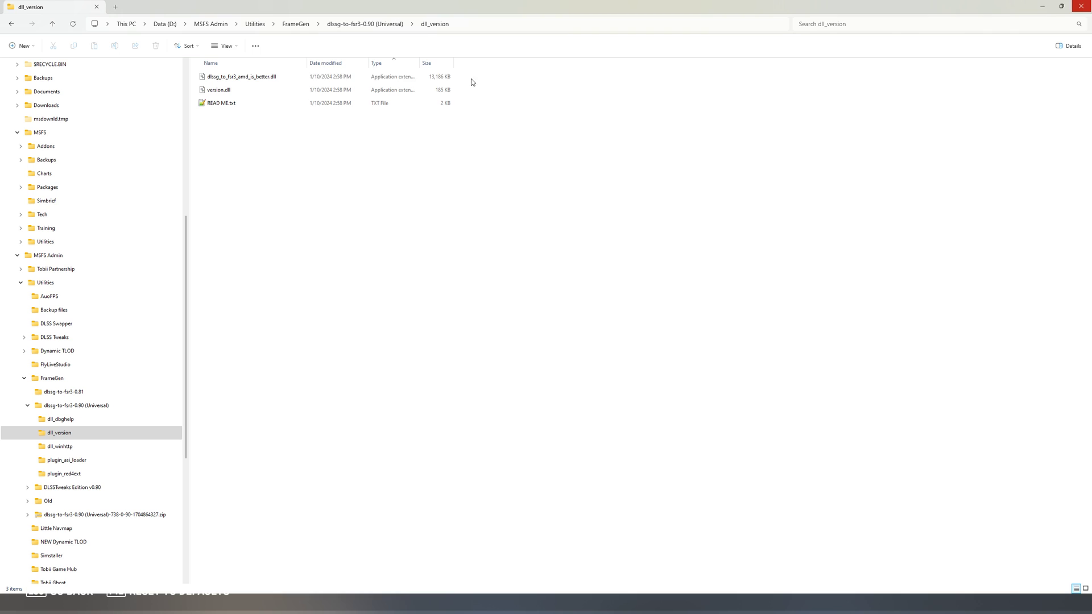